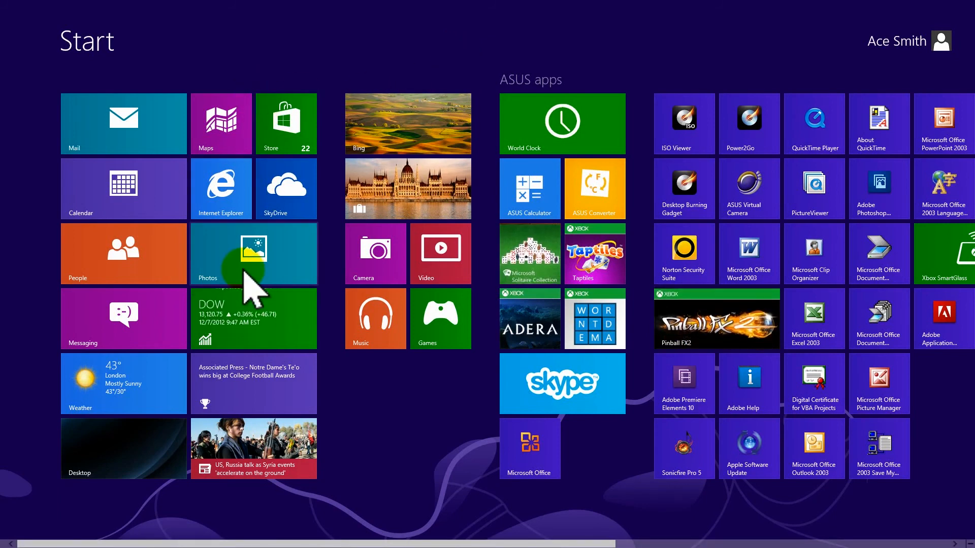
{"action": "mouse_move", "coordinate": [734, 224]}
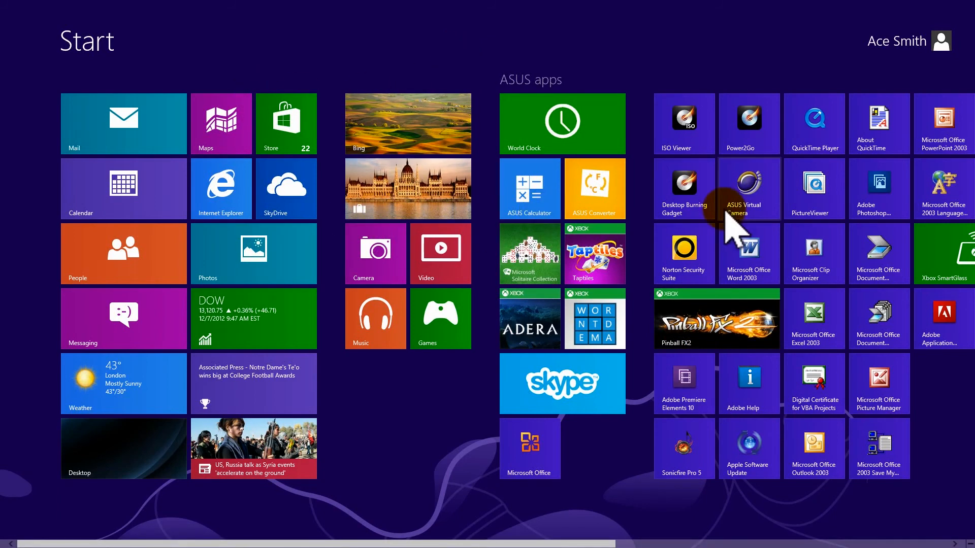
Resize the wide Bing tile to small on the Start screen.
{"action": "scroll", "scroll_direction": "right", "scroll_amount": 3}
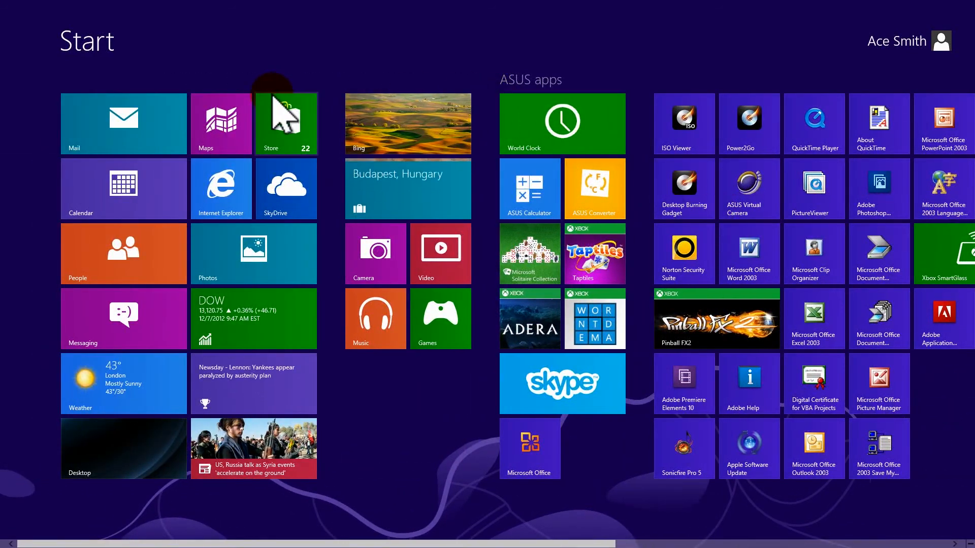
{"action": "mouse_move", "coordinate": [130, 121]}
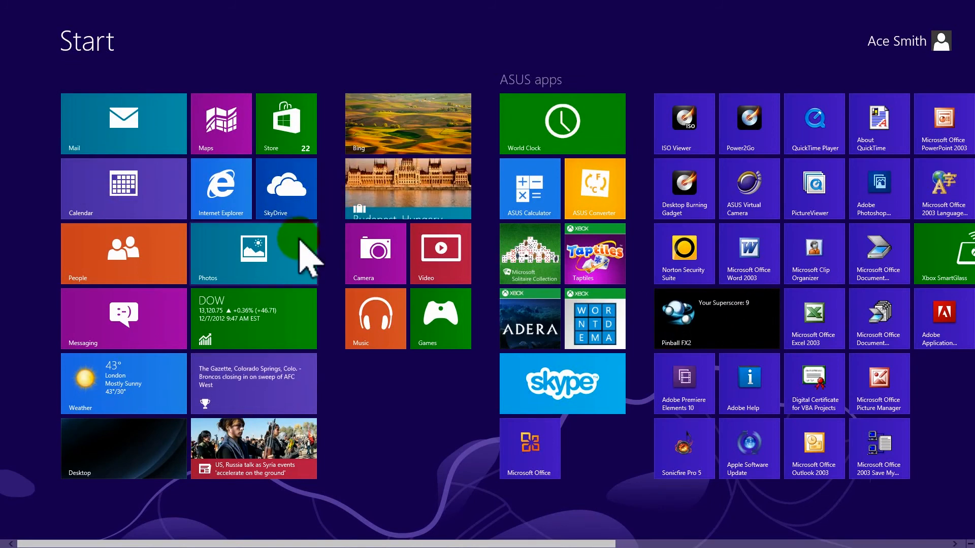
{"action": "mouse_move", "coordinate": [410, 199]}
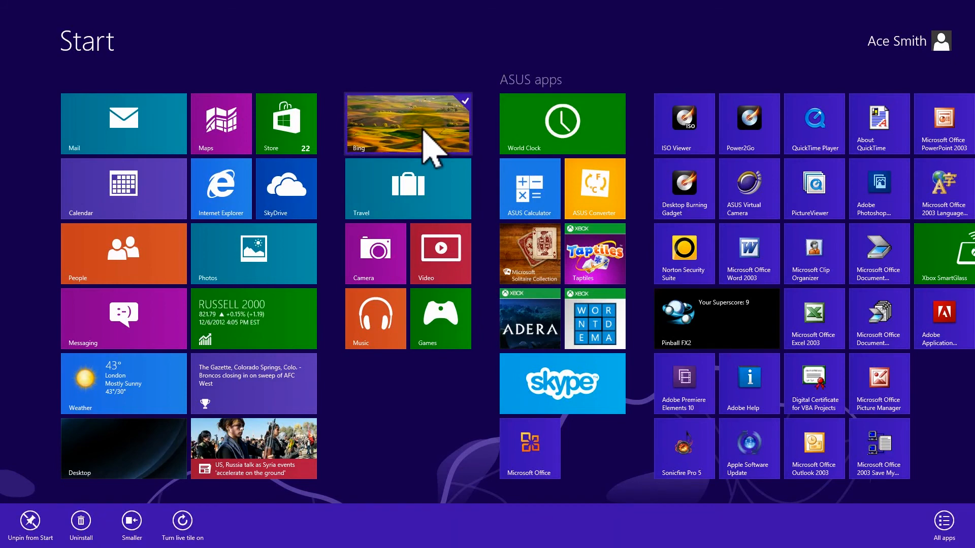
{"action": "left_click", "coordinate": [131, 520]}
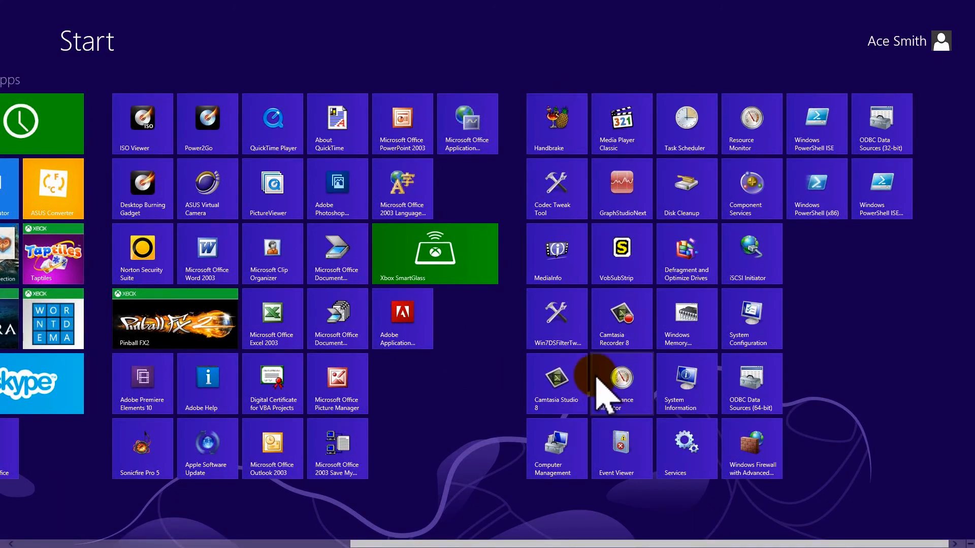
Scroll the Start screen back left to the first, rearranged tile groups.
{"action": "scroll", "scroll_direction": "left", "scroll_amount": 3}
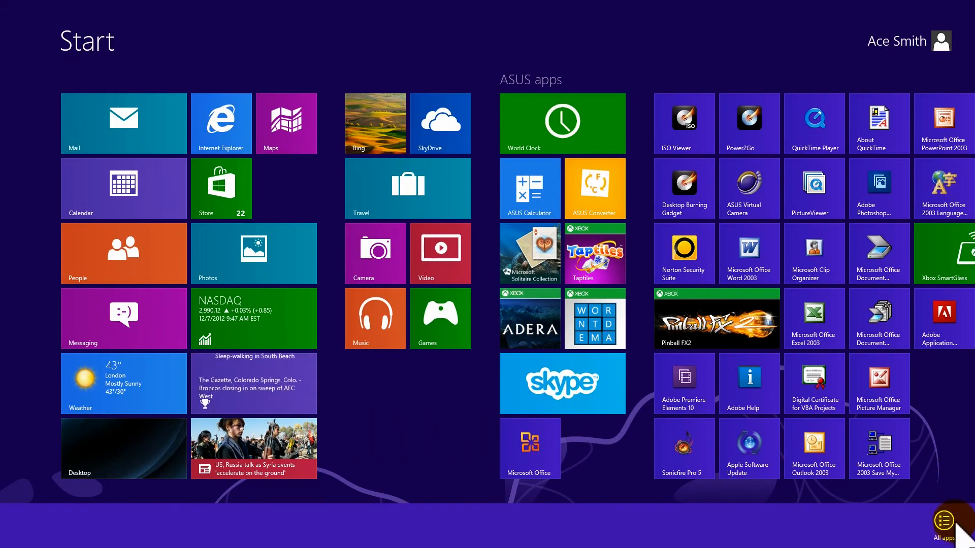
{"action": "left_click", "coordinate": [945, 521]}
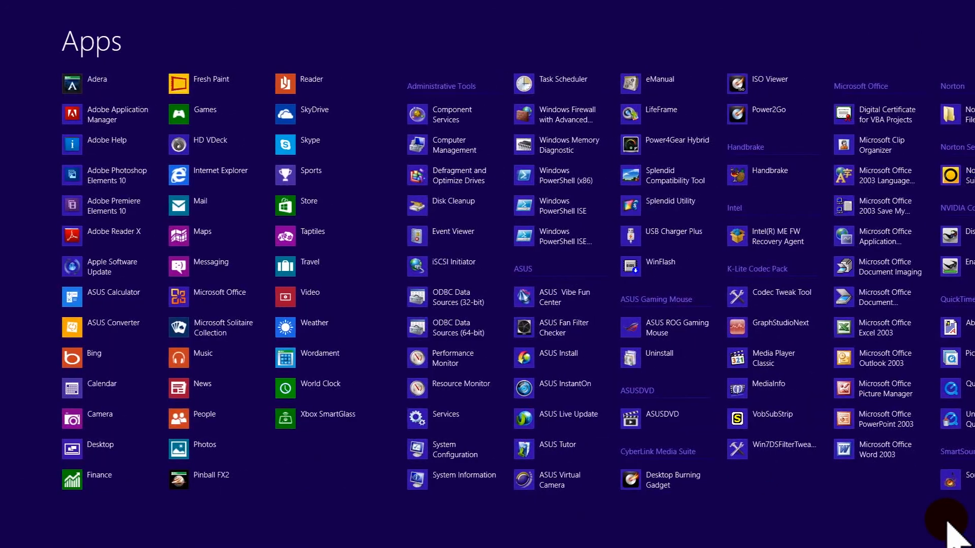
{"action": "scroll", "scroll_direction": "right", "scroll_amount": 3}
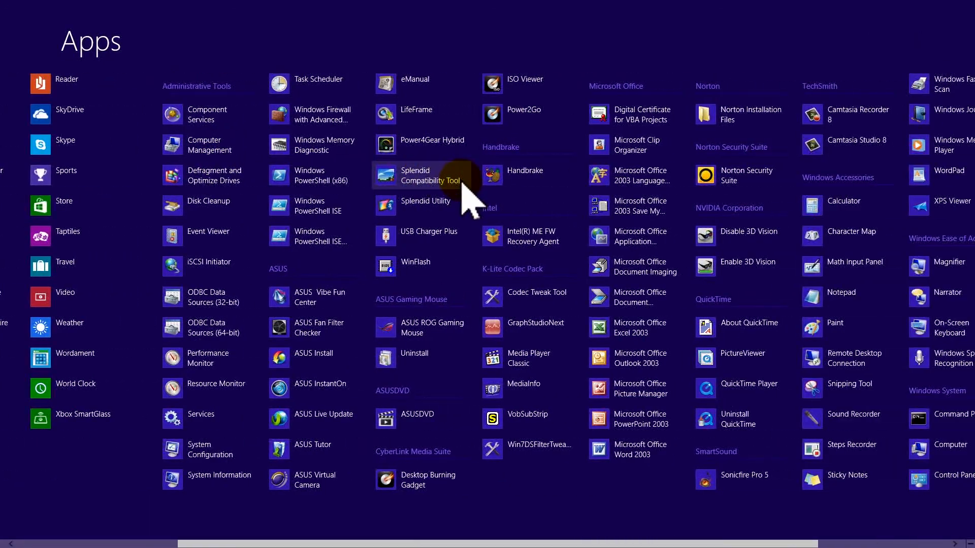
{"action": "scroll", "scroll_direction": "right", "scroll_amount": 3}
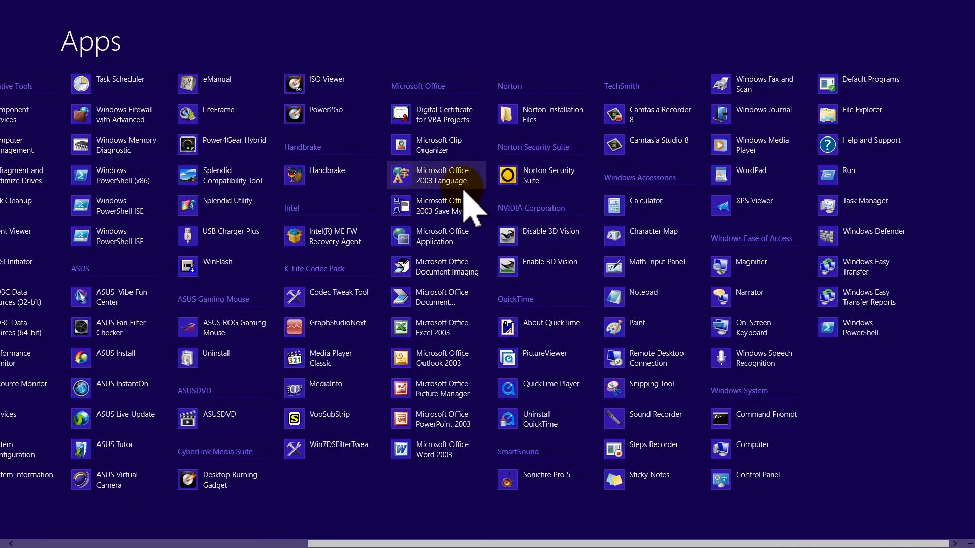
{"action": "mouse_move", "coordinate": [646, 205]}
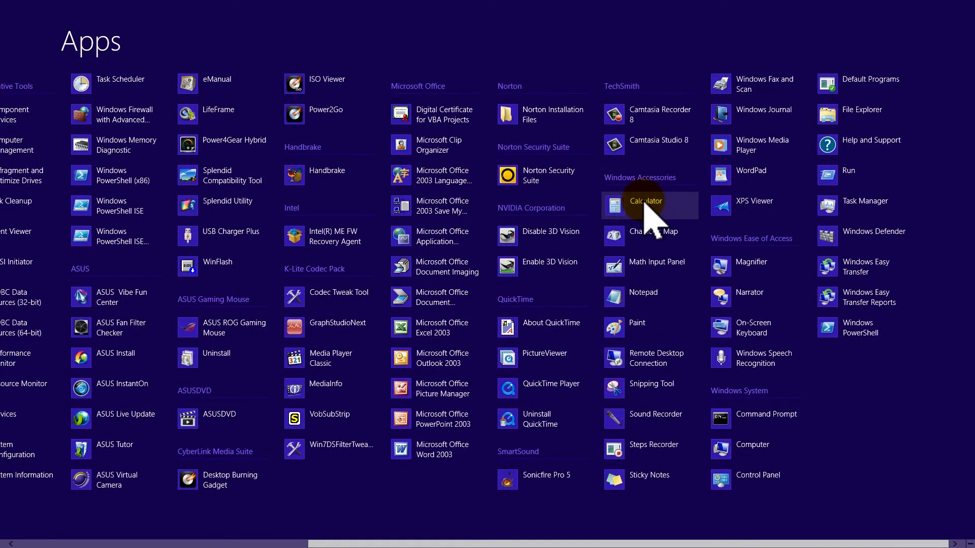
{"action": "right_click", "coordinate": [645, 201]}
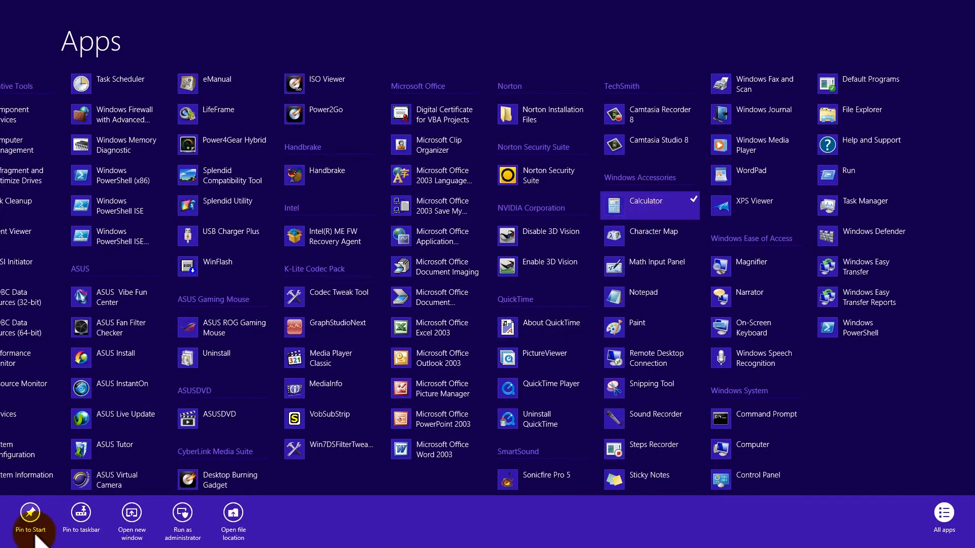
{"action": "mouse_move", "coordinate": [731, 185]}
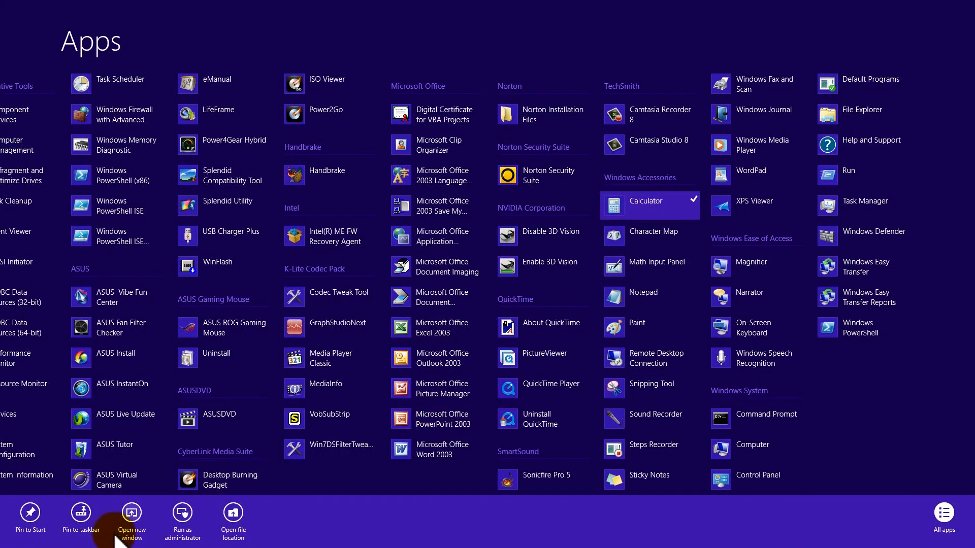
{"action": "mouse_move", "coordinate": [81, 513]}
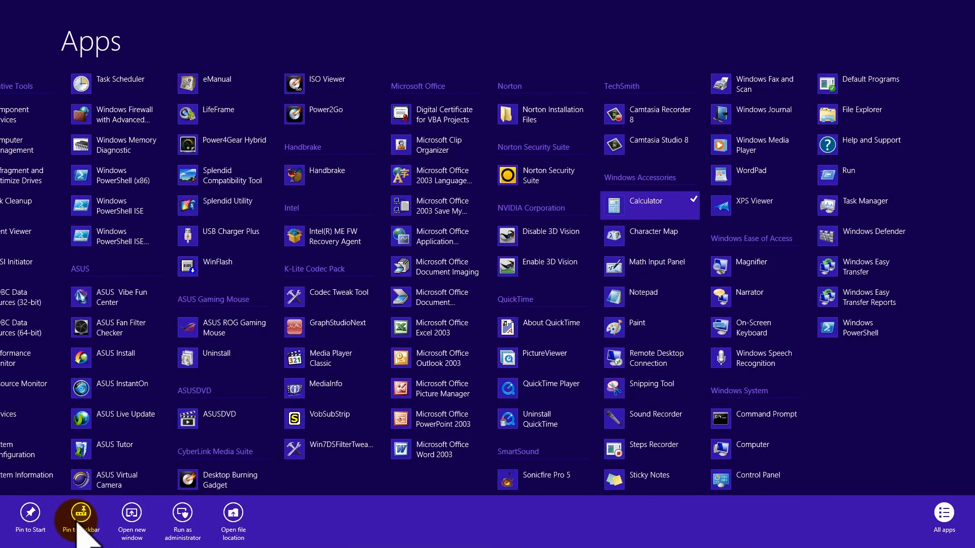
{"action": "mouse_move", "coordinate": [131, 516]}
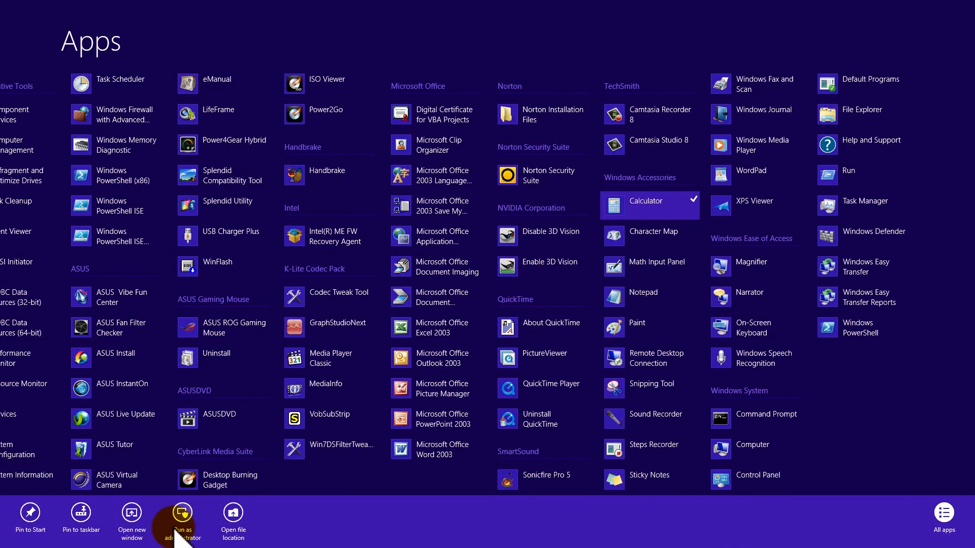
{"action": "mouse_move", "coordinate": [233, 516]}
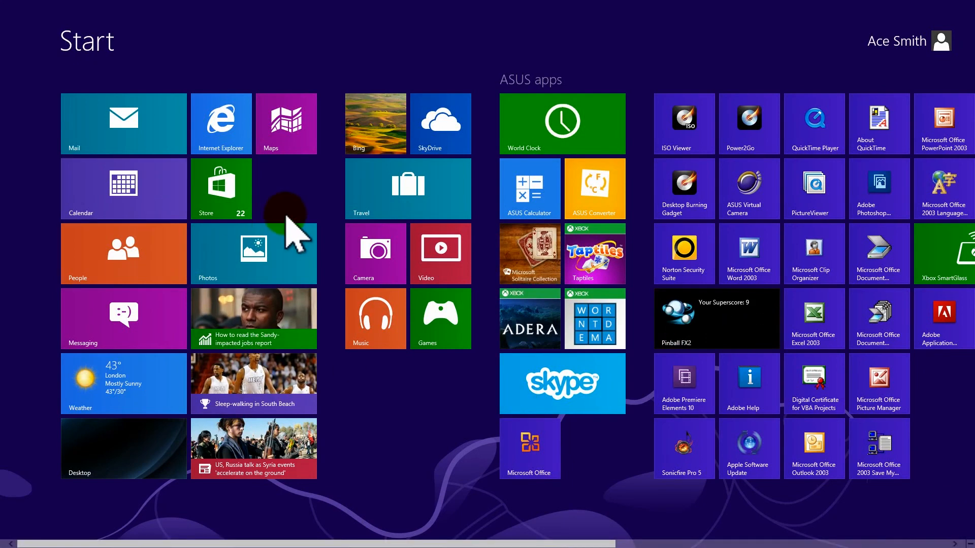
Launch the Store and open the Games category listing 2251 apps.
{"action": "left_click", "coordinate": [221, 188]}
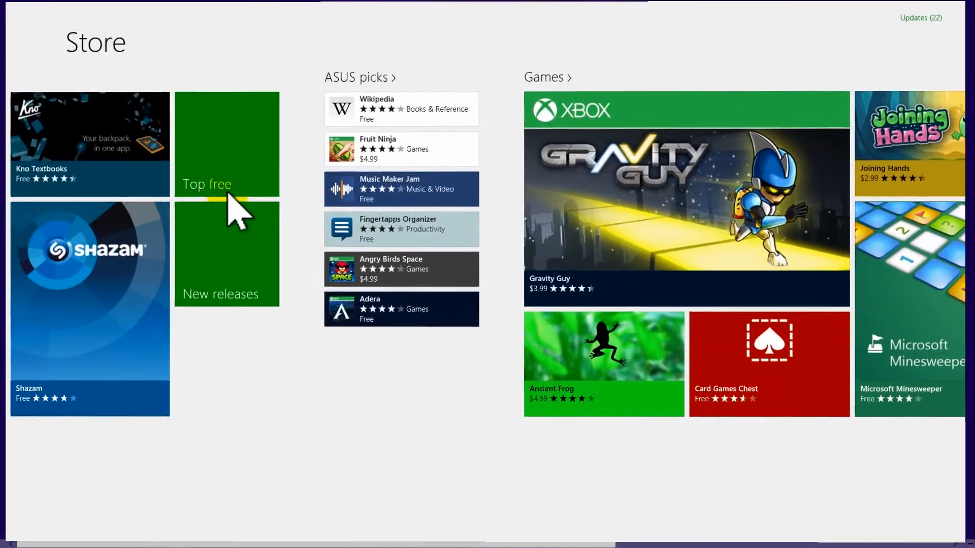
{"action": "scroll", "scroll_direction": "right", "scroll_amount": 3}
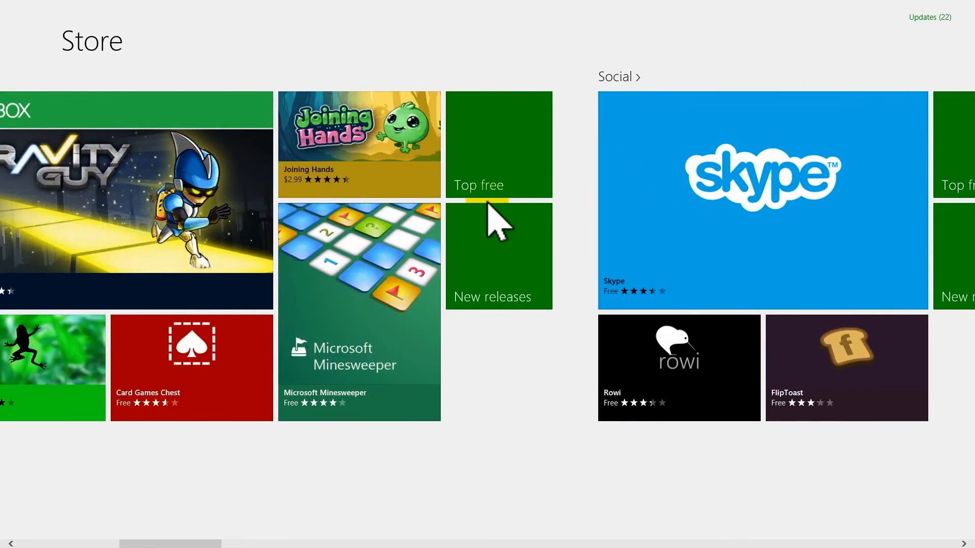
{"action": "scroll", "scroll_direction": "left", "scroll_amount": 3}
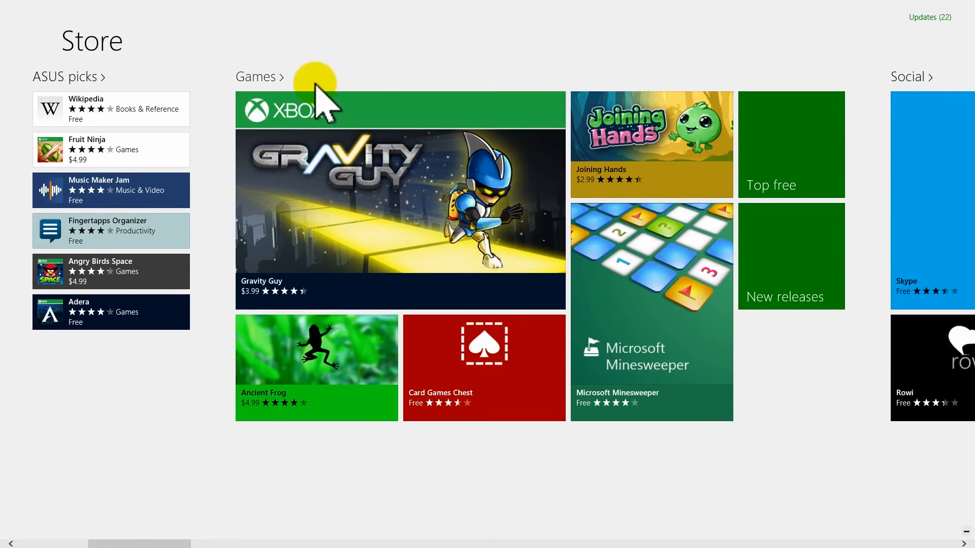
{"action": "left_click", "coordinate": [256, 77]}
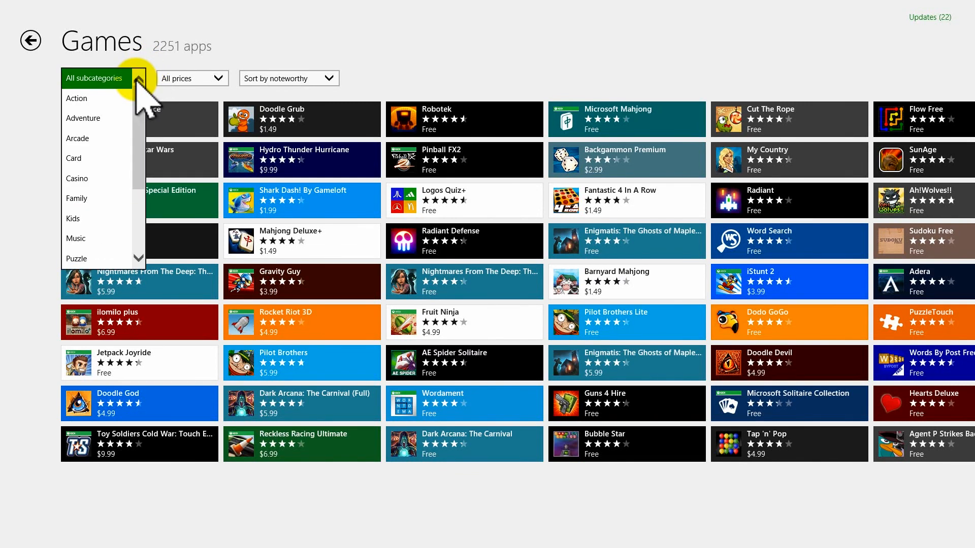
{"action": "left_click", "coordinate": [192, 78]}
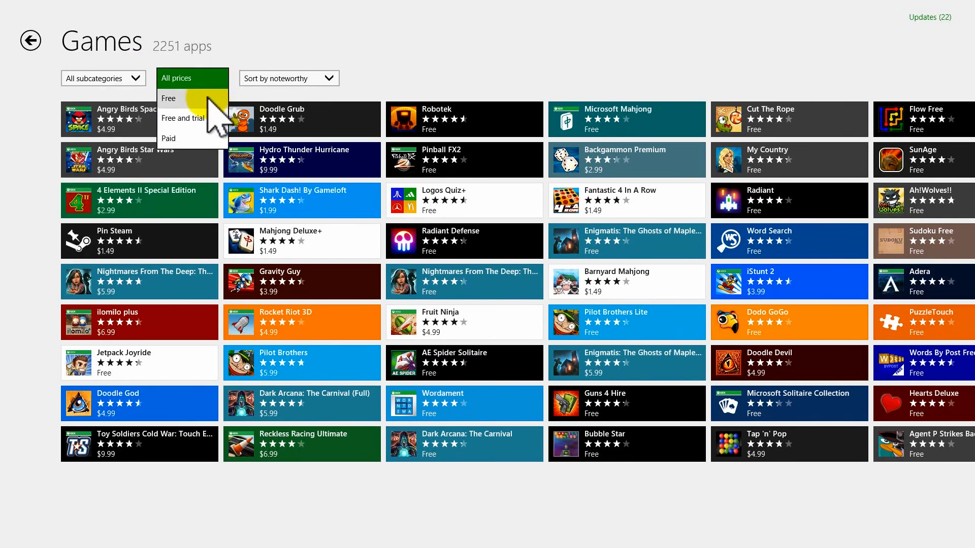
{"action": "mouse_move", "coordinate": [196, 121]}
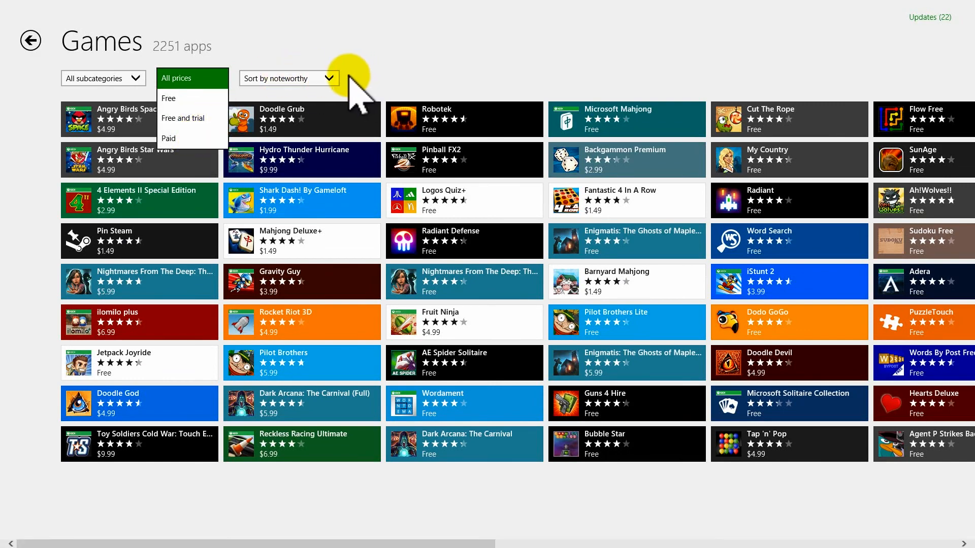
{"action": "left_click", "coordinate": [288, 77]}
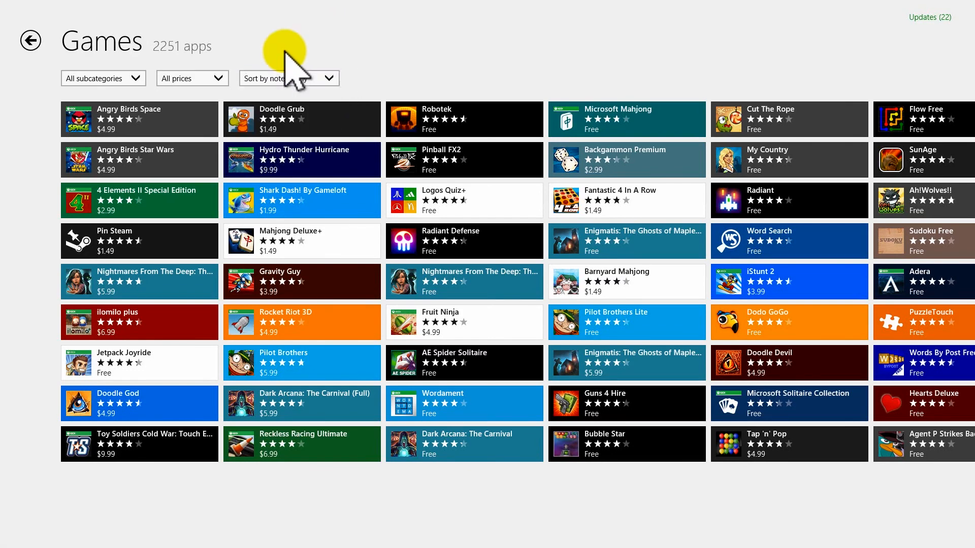
{"action": "left_click", "coordinate": [139, 119]}
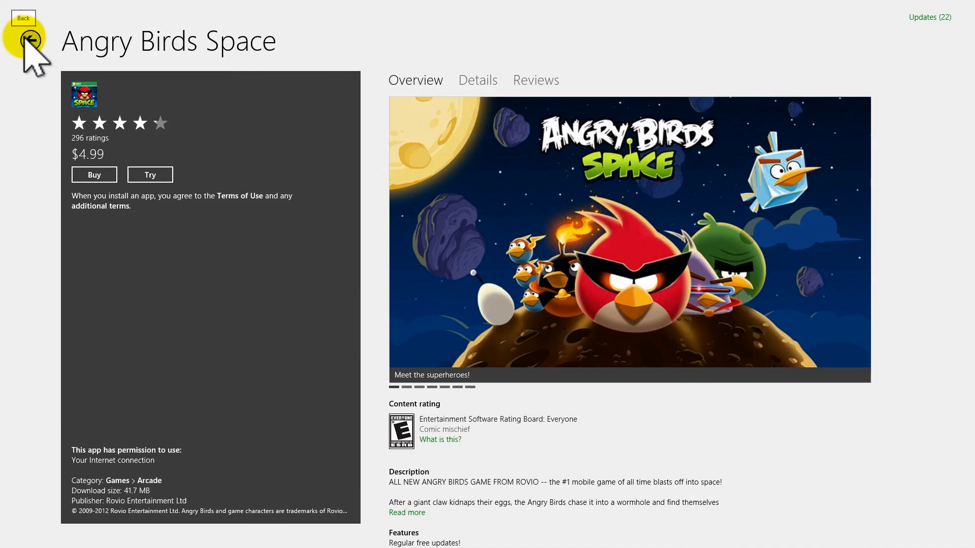
{"action": "left_click", "coordinate": [30, 40]}
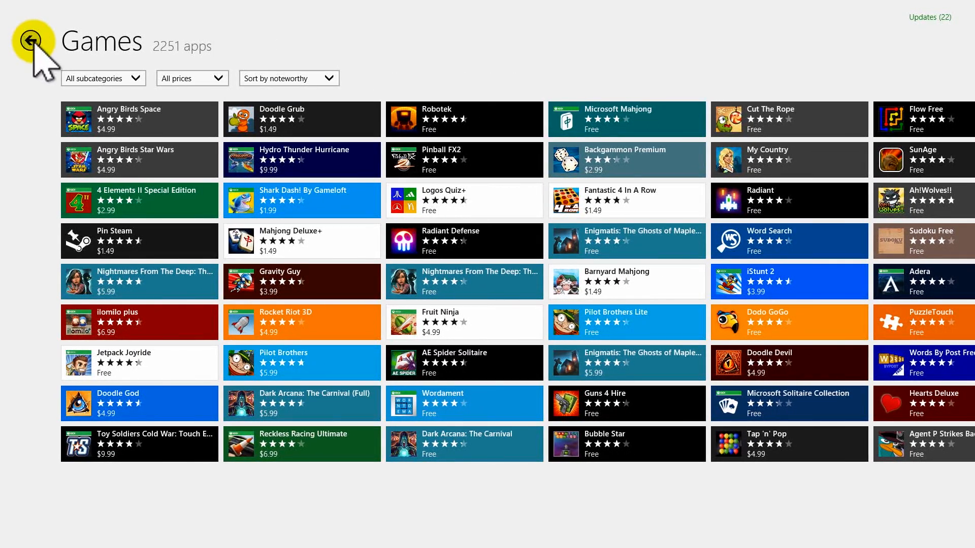
{"action": "left_click", "coordinate": [30, 42]}
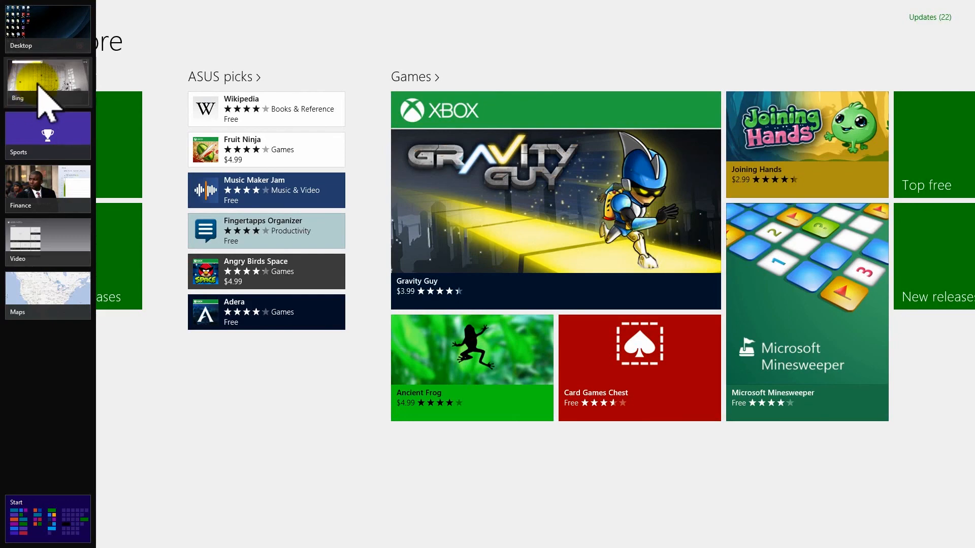
{"action": "left_click", "coordinate": [47, 74]}
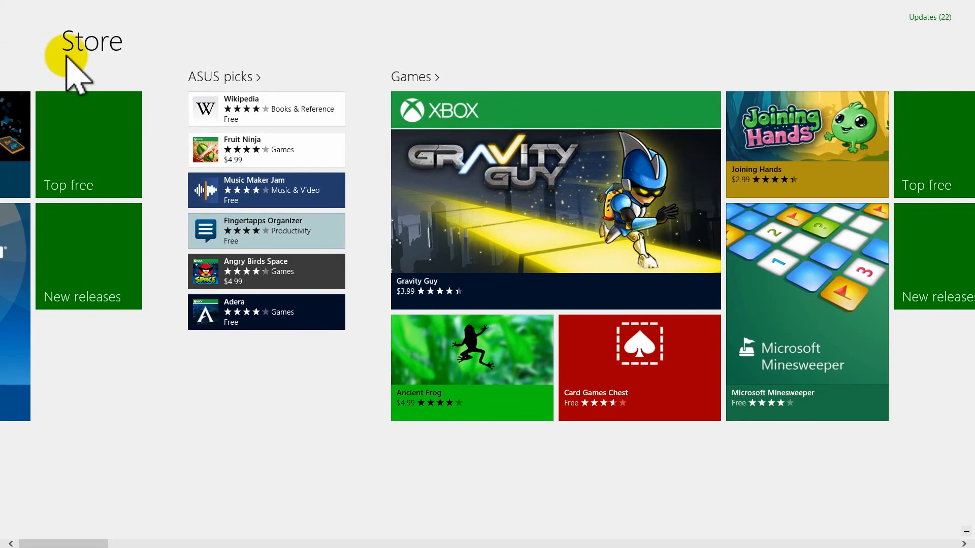
{"action": "mouse_move", "coordinate": [43, 518]}
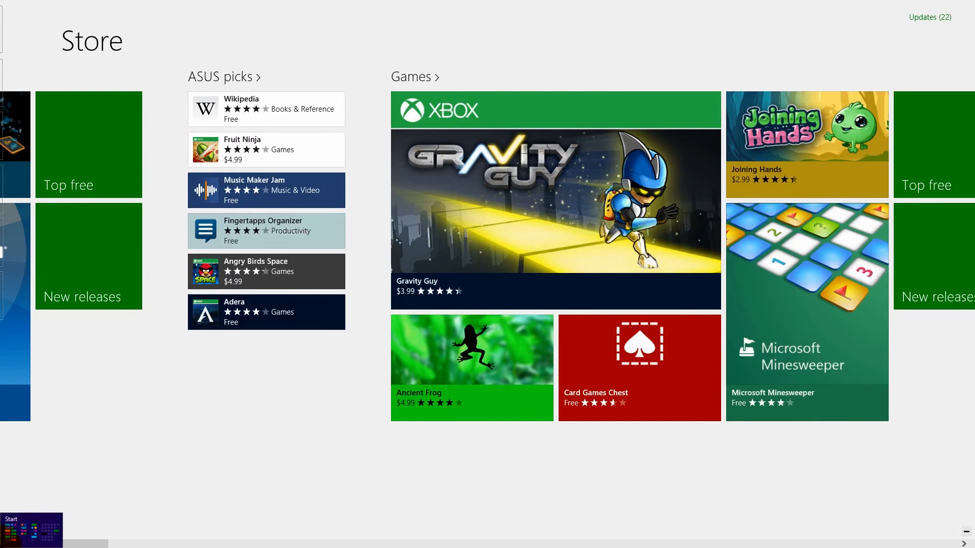
{"action": "left_click", "coordinate": [31, 530]}
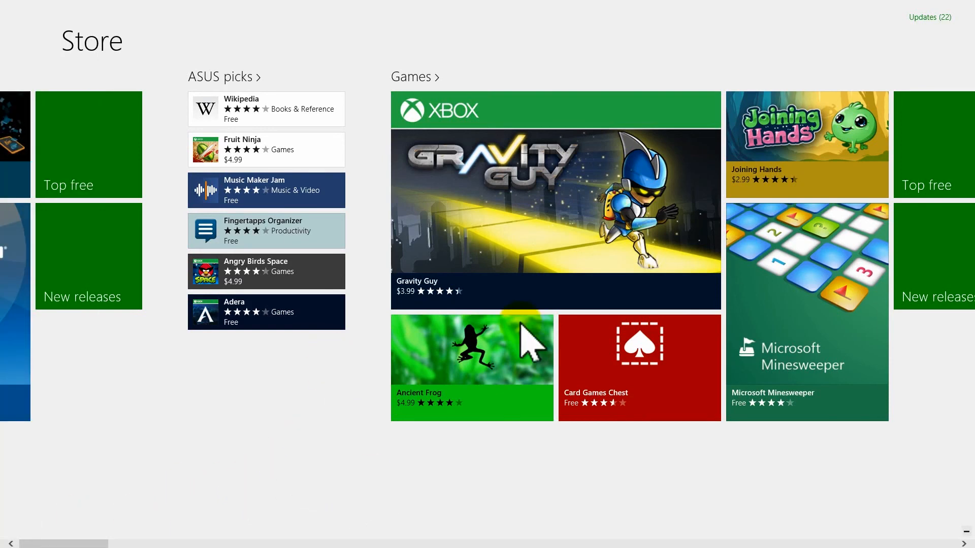
{"action": "mouse_move", "coordinate": [483, 33]}
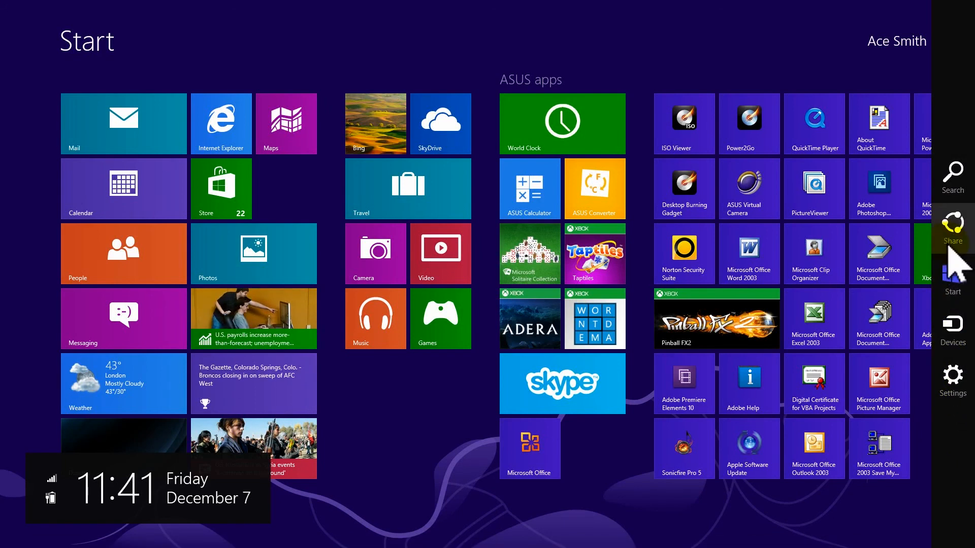
Search for 'music' with the Search charm and view the matching Settings results.
{"action": "left_click", "coordinate": [952, 178]}
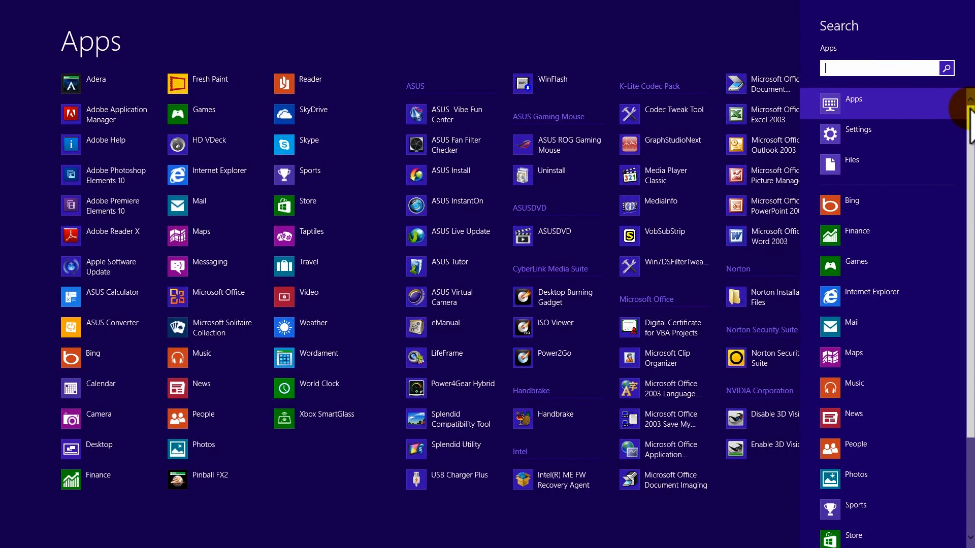
{"action": "type", "text": "music"}
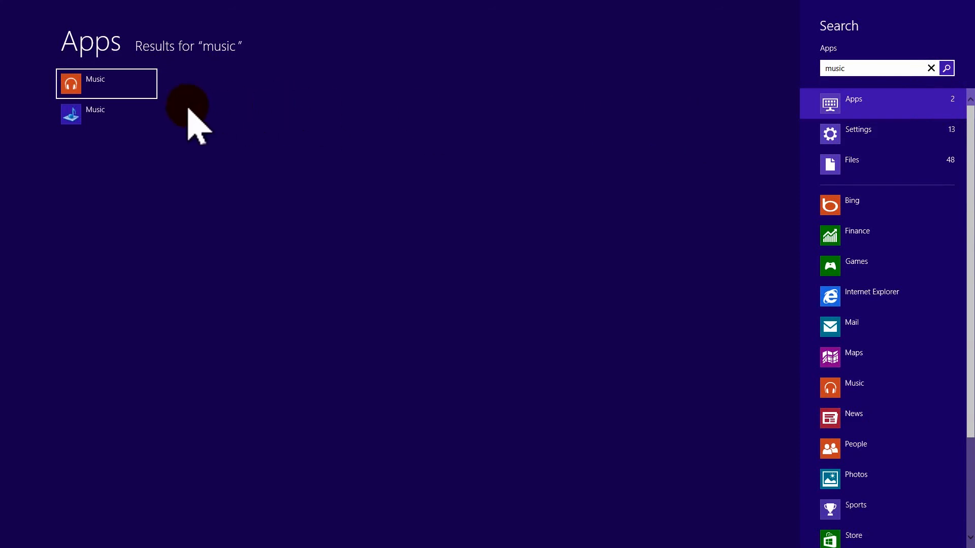
{"action": "left_click", "coordinate": [858, 129]}
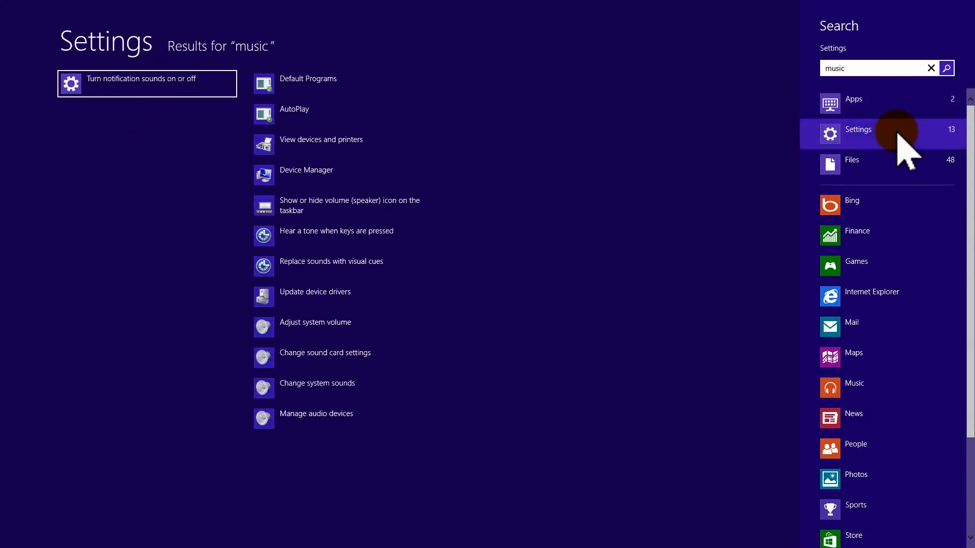
{"action": "left_click", "coordinate": [852, 164]}
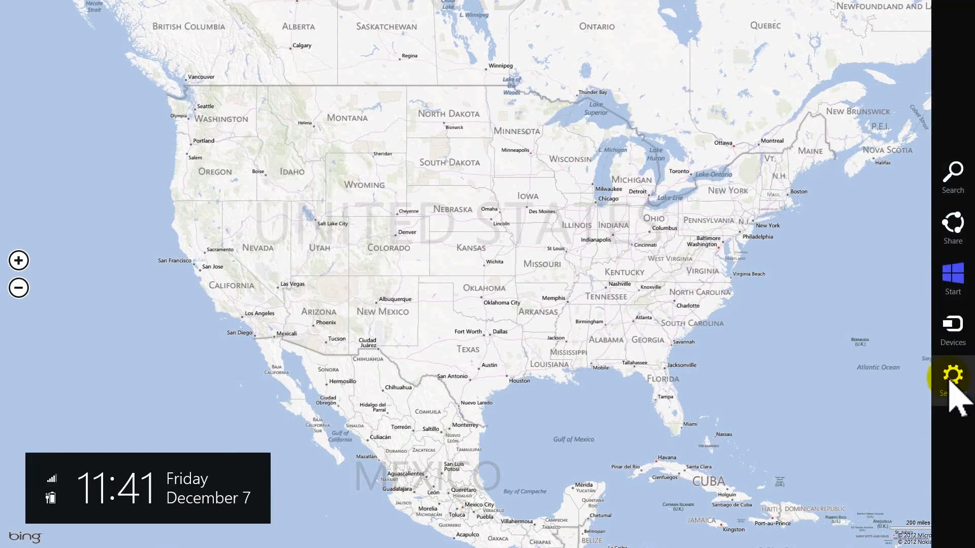
{"action": "mouse_move", "coordinate": [952, 241]}
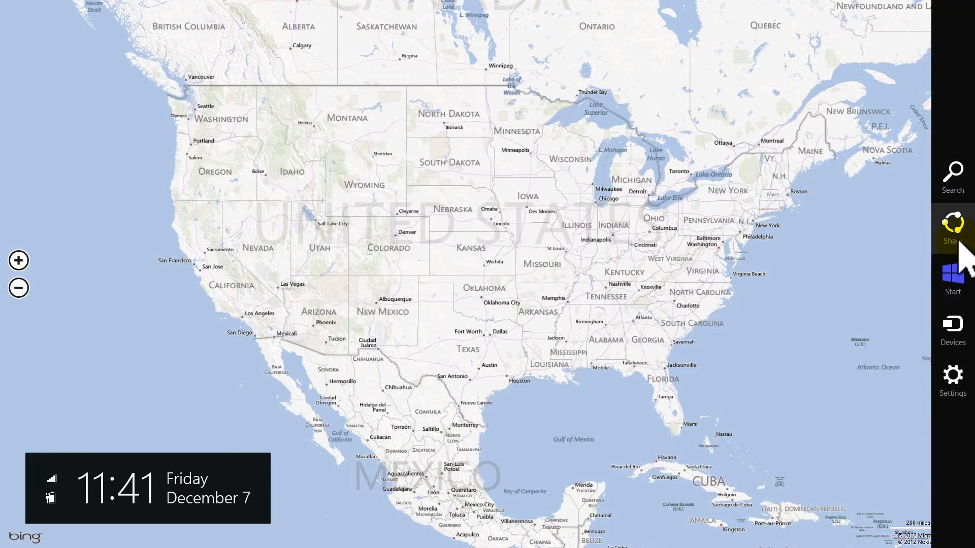
View the Share options and Devices list (printer, XPS Document Writer, Second screen) for Maps.
{"action": "left_click", "coordinate": [952, 230]}
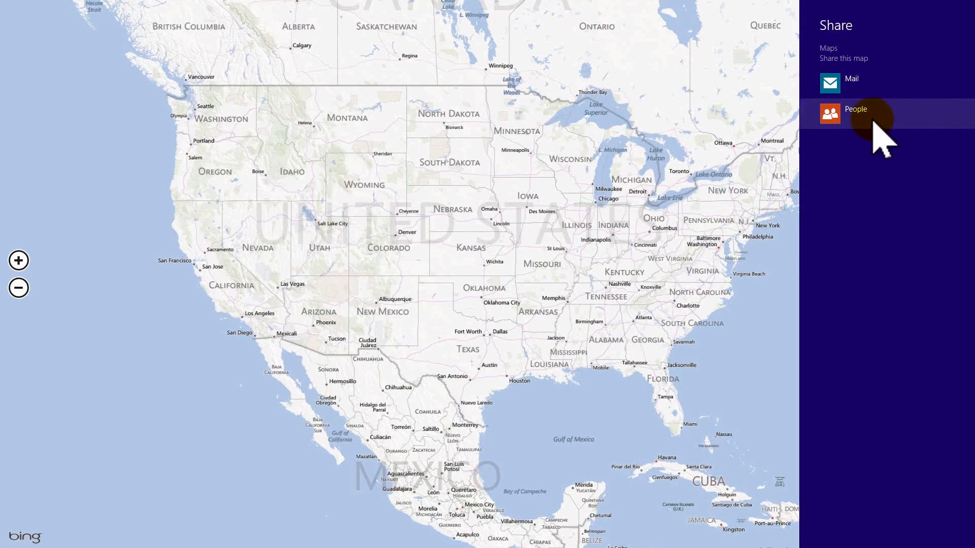
{"action": "mouse_move", "coordinate": [877, 435]}
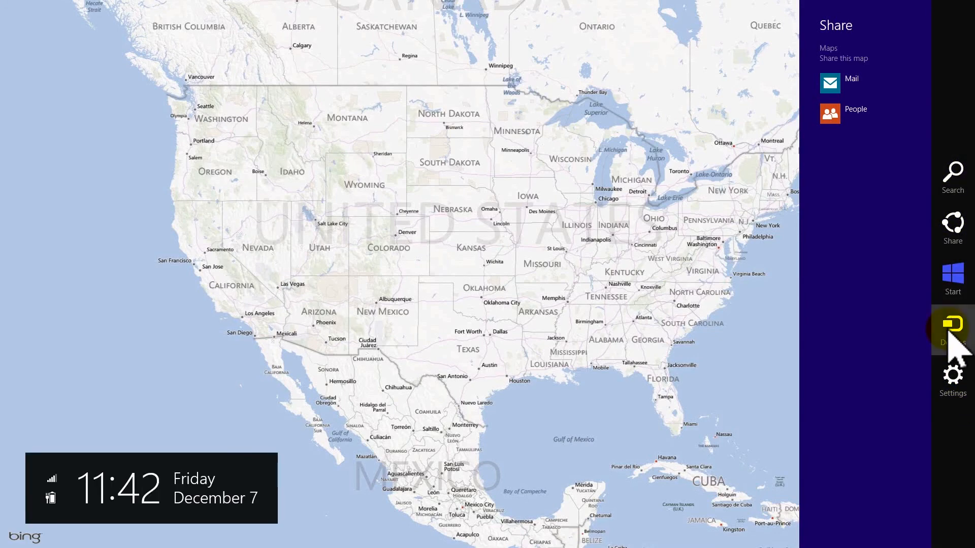
{"action": "left_click", "coordinate": [952, 327]}
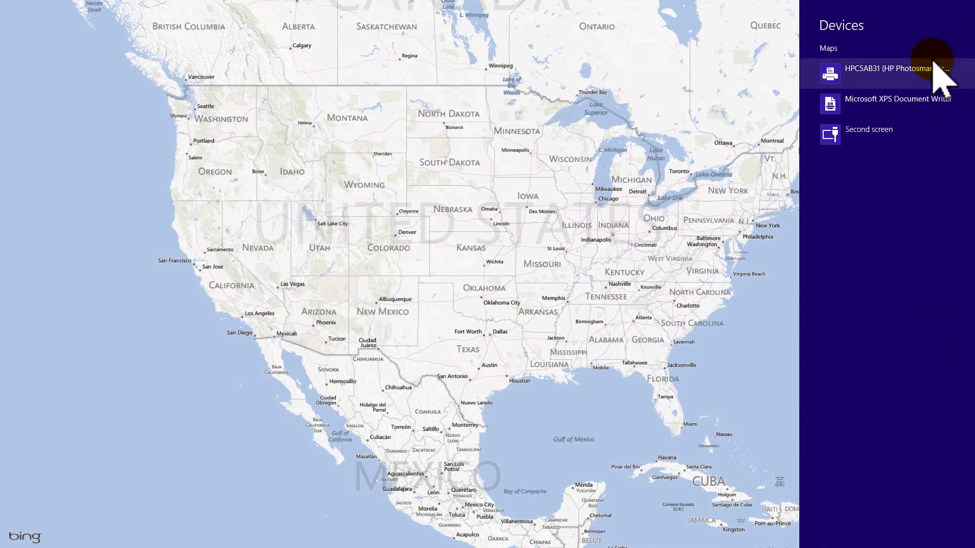
{"action": "mouse_move", "coordinate": [926, 124]}
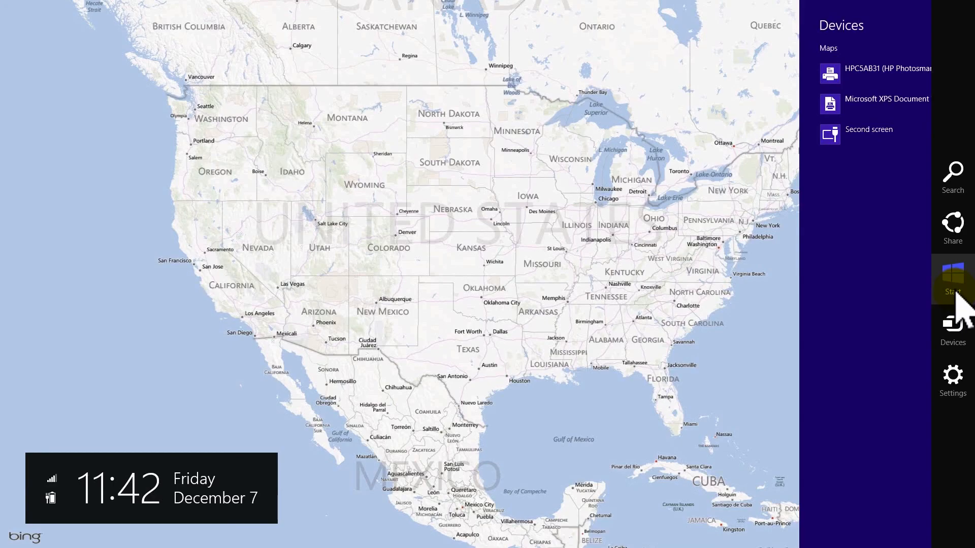
Go from Maps to Start, visit the desktop, and return to Start.
{"action": "left_click", "coordinate": [952, 283]}
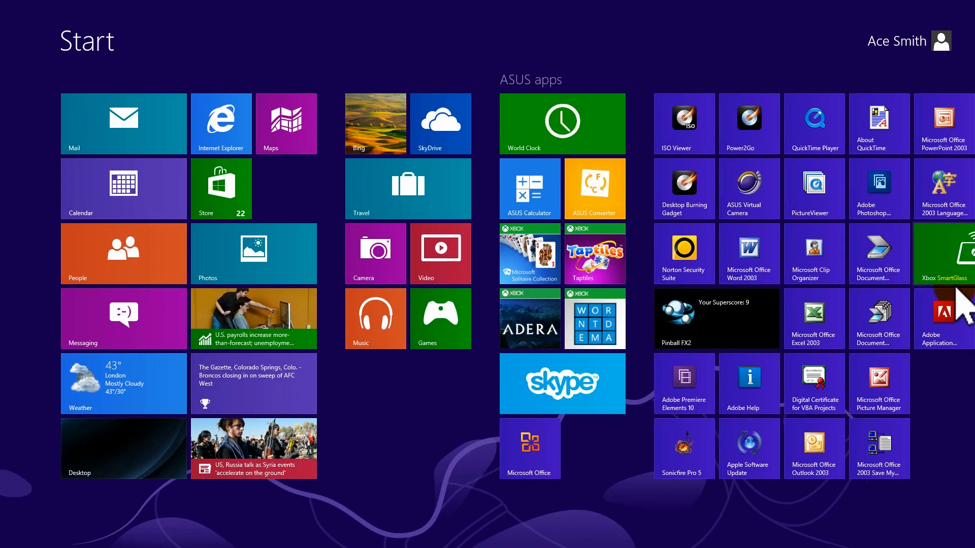
{"action": "mouse_move", "coordinate": [146, 463]}
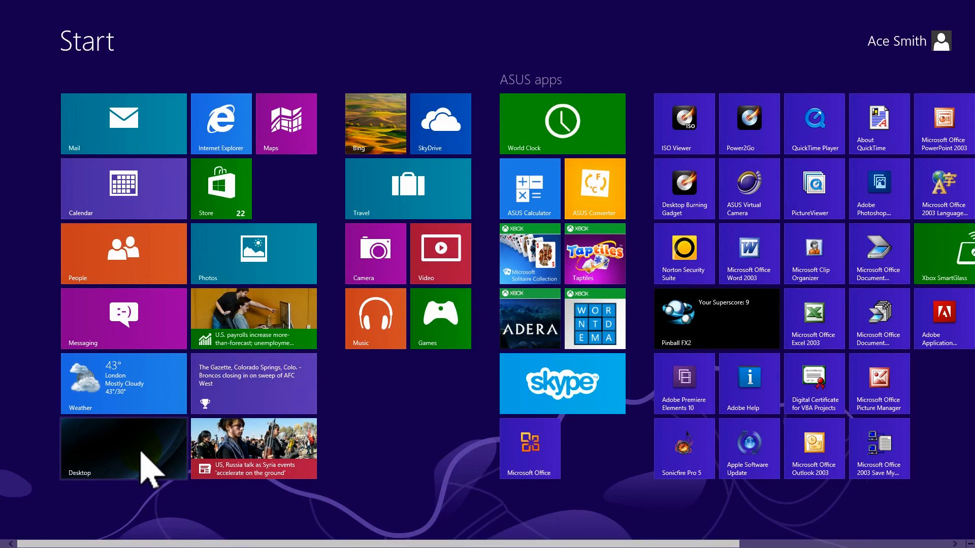
{"action": "left_click", "coordinate": [123, 447]}
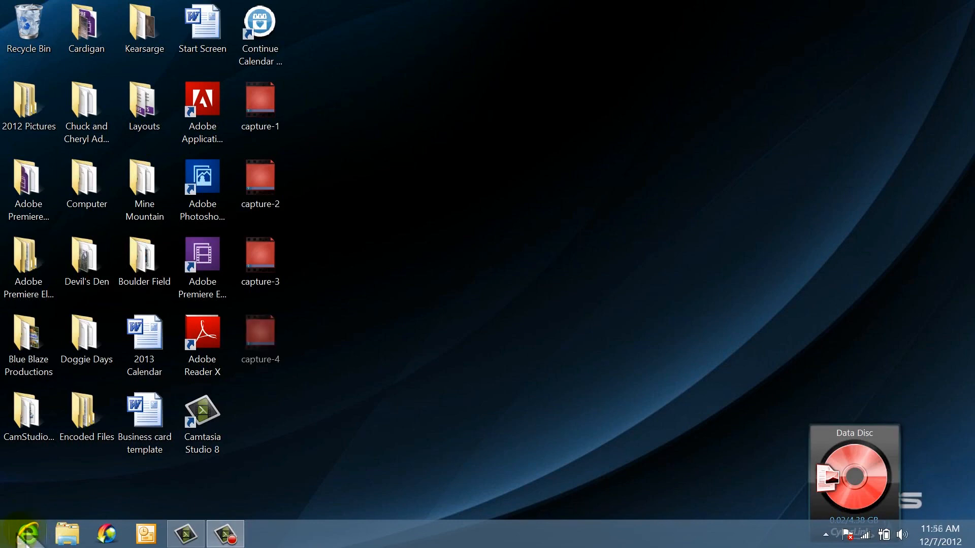
{"action": "mouse_move", "coordinate": [25, 533]}
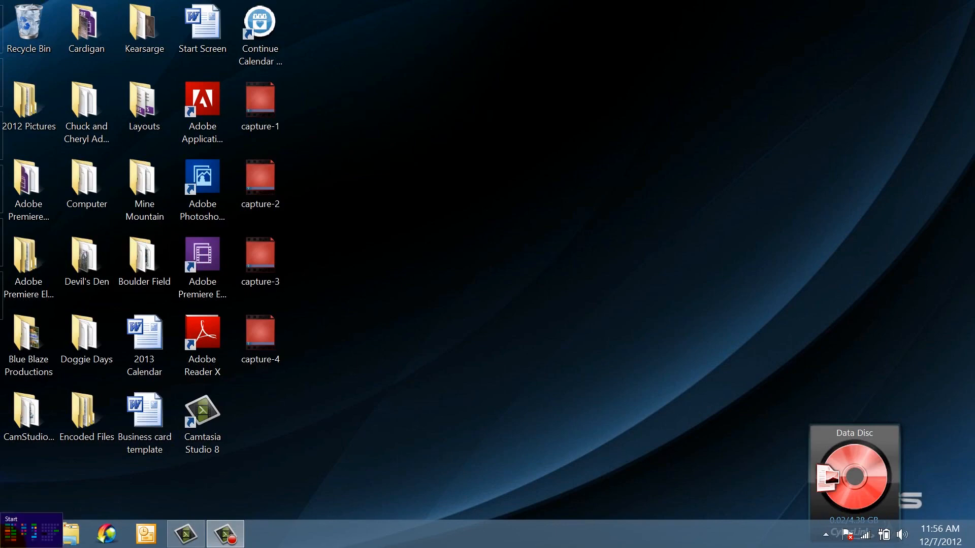
{"action": "left_click", "coordinate": [9, 529]}
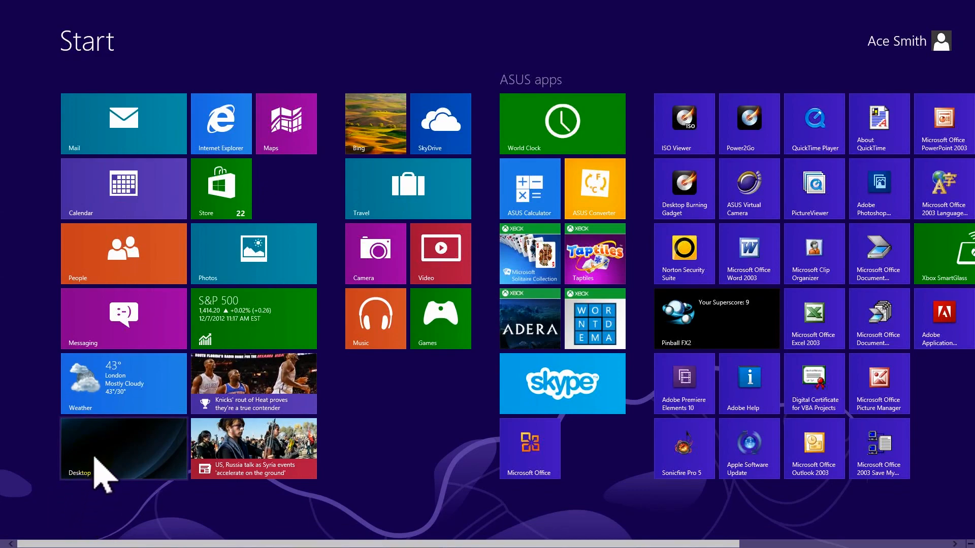
Switch to the desktop and show the charms with the date and time.
{"action": "left_click", "coordinate": [123, 448]}
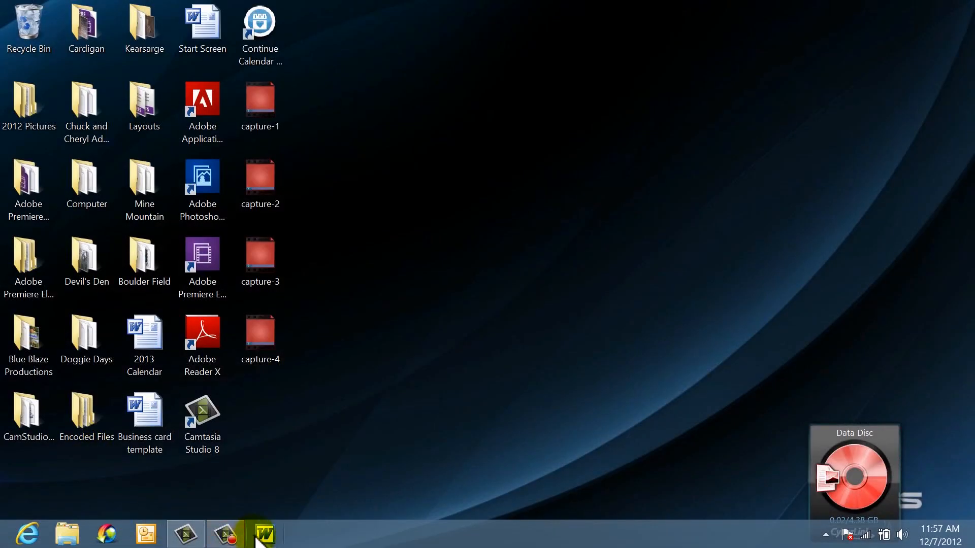
{"action": "left_click", "coordinate": [262, 533]}
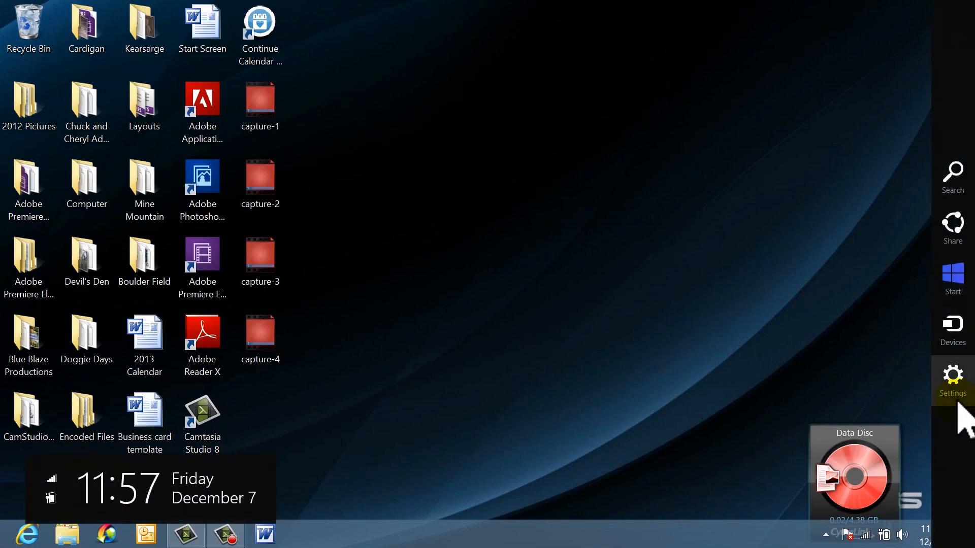
Open Control Panel from the desktop's Settings charm.
{"action": "left_click", "coordinate": [952, 376]}
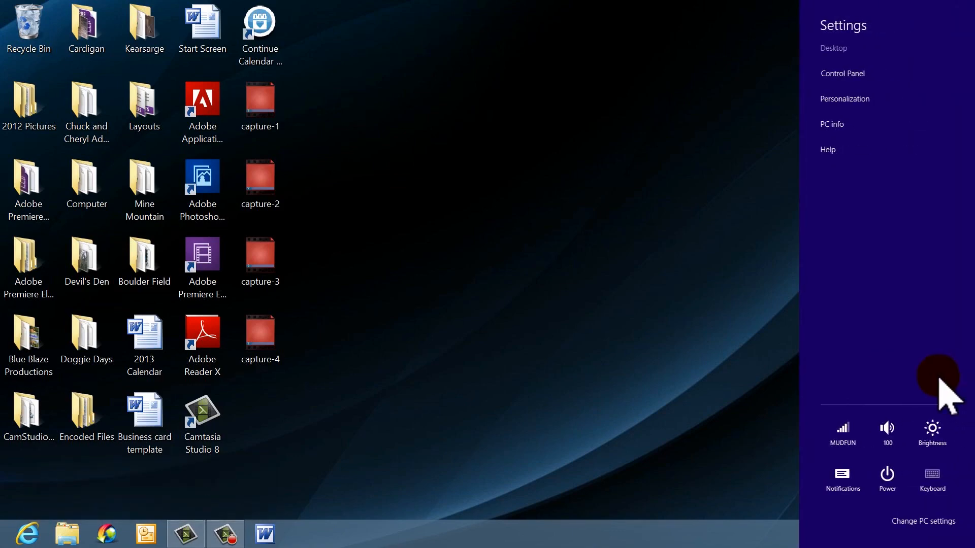
{"action": "left_click", "coordinate": [843, 73]}
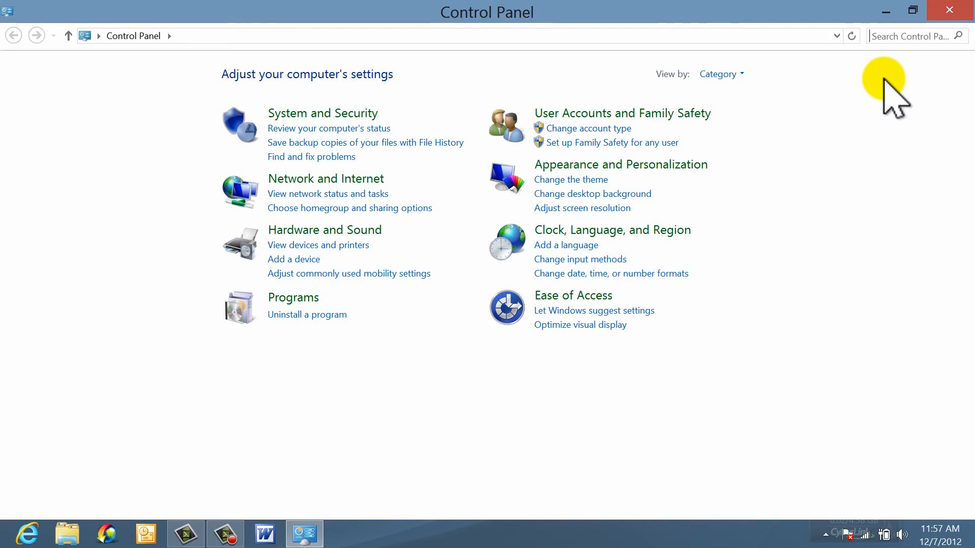
{"action": "mouse_move", "coordinate": [669, 407]}
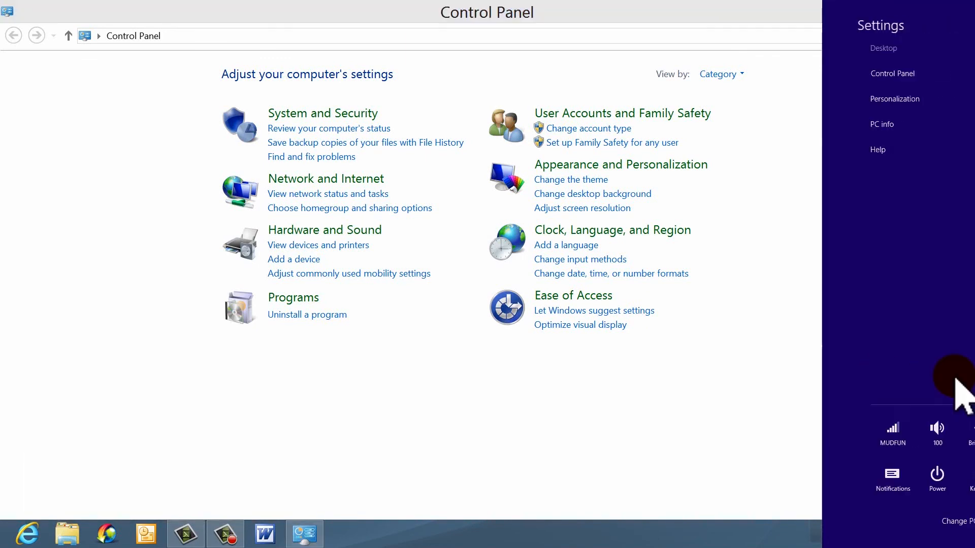
Show the Sleep, Shut down and Restart power options from the Settings charm.
{"action": "left_click", "coordinate": [892, 479]}
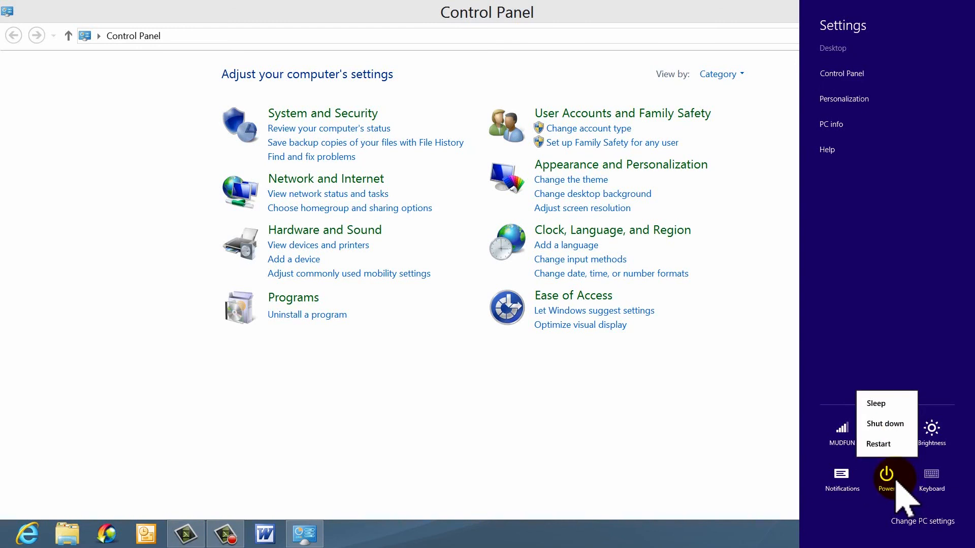